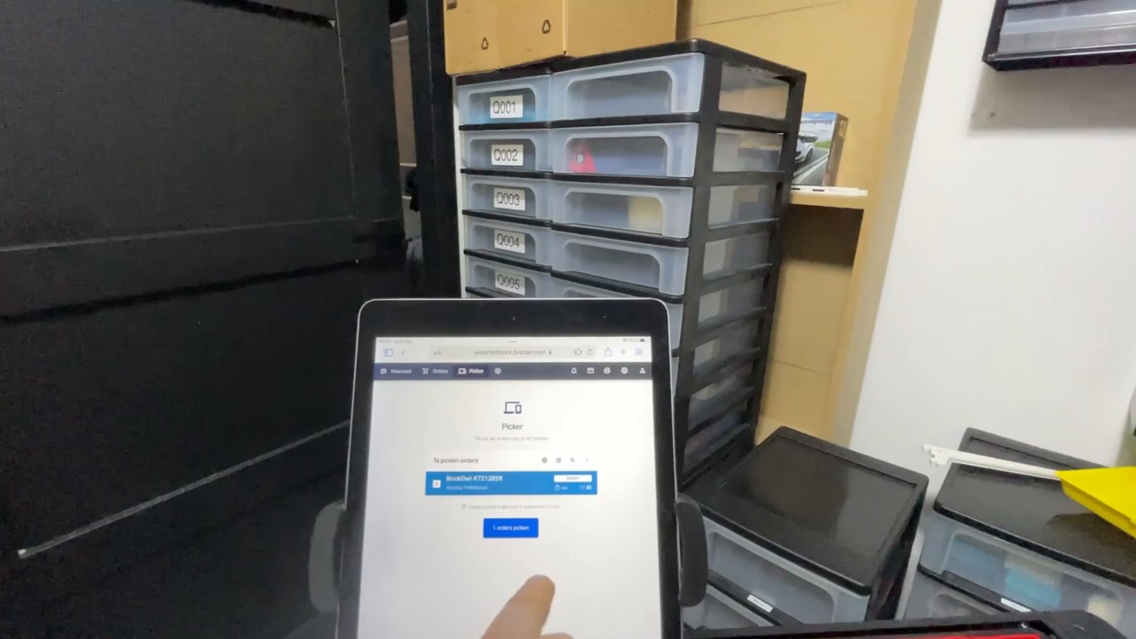
Start picking the one waiting BrickOwl order to show the D0065 item with its bins.
left_click(508, 528)
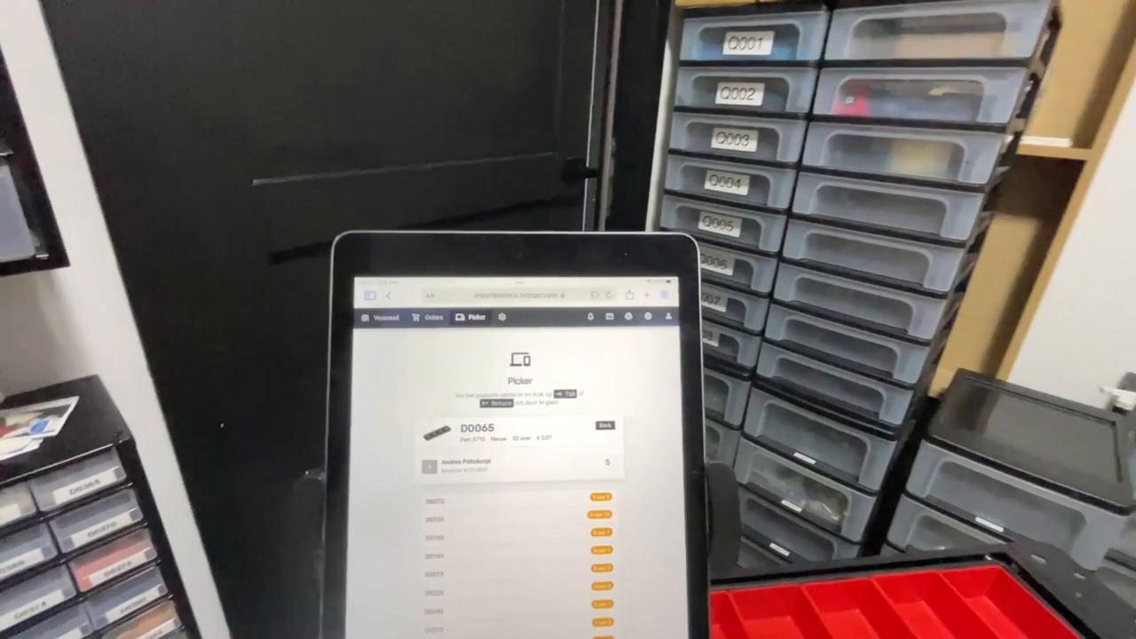